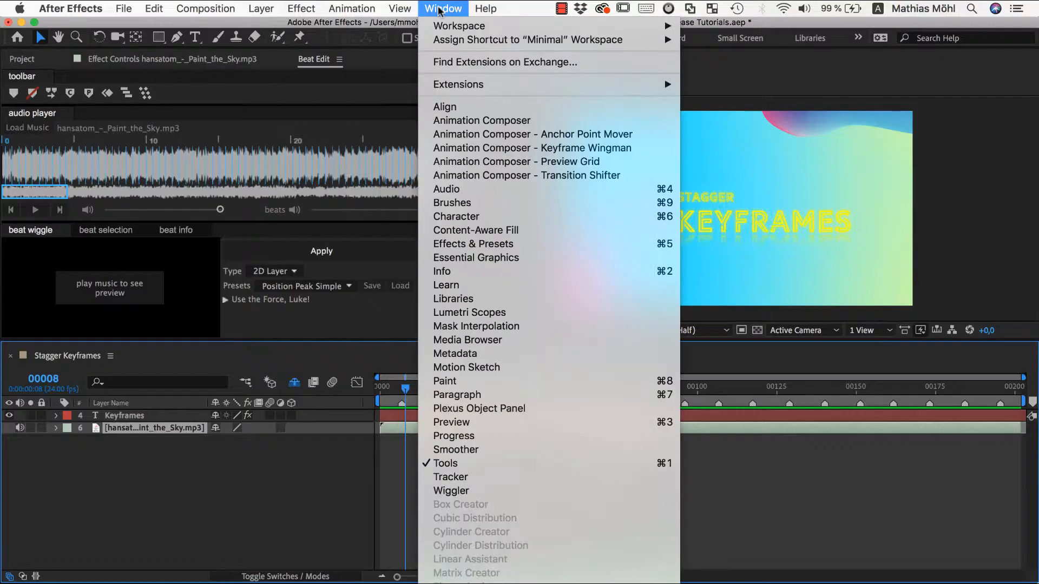
{"action": "mouse_move", "coordinate": [458, 85]}
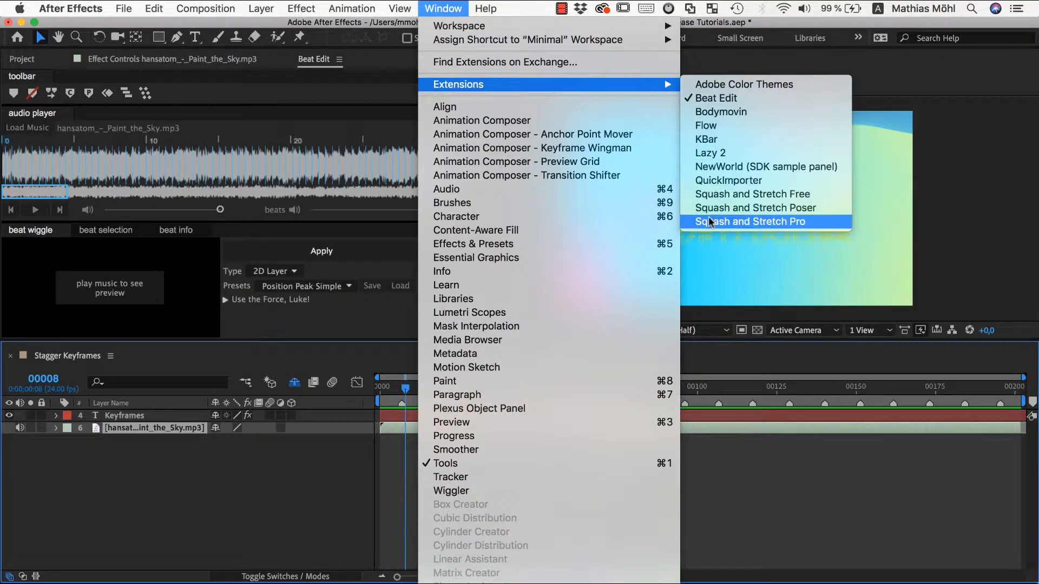
- Bring up Squash and Stretch Pro and reveal the Cartoon Bundle's jump behaviours for Jump Elegant
{"action": "left_click", "coordinate": [752, 222]}
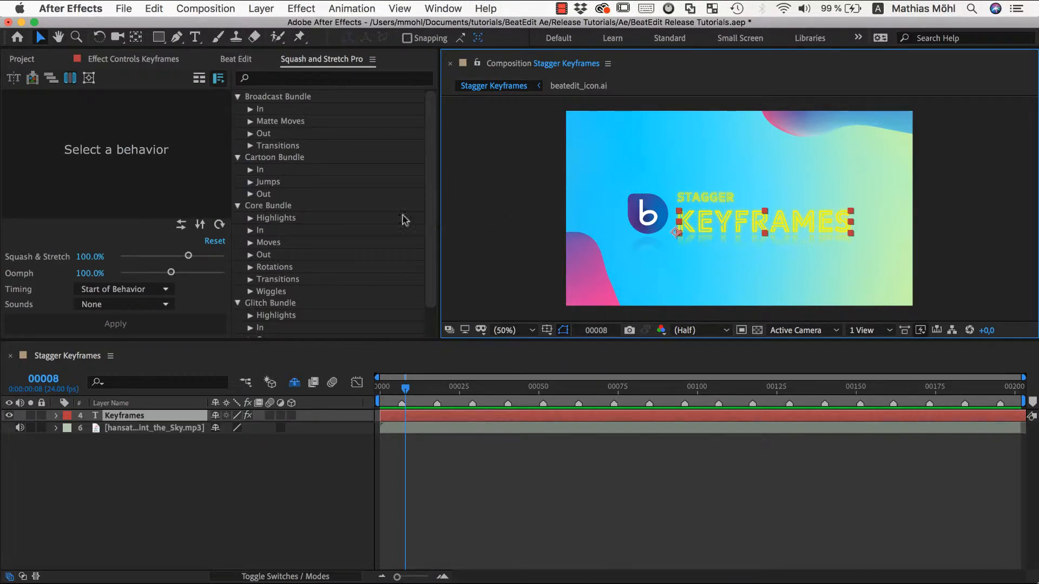
{"action": "left_click", "coordinate": [263, 182]}
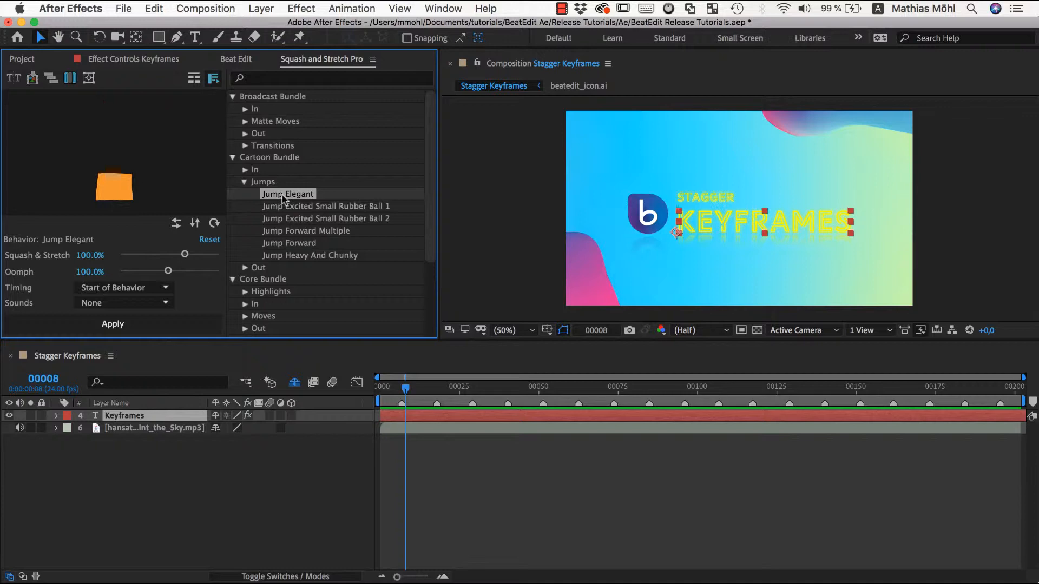
- Apply Jump Elegant to the text, agreeing to split it into separate letter layers
{"action": "left_click", "coordinate": [112, 324]}
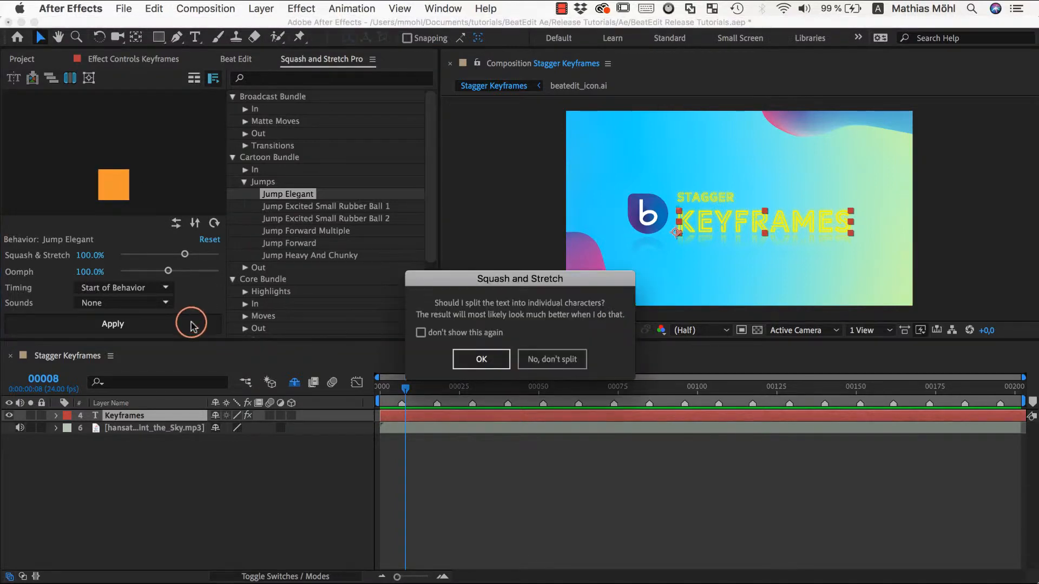
{"action": "left_click", "coordinate": [480, 359]}
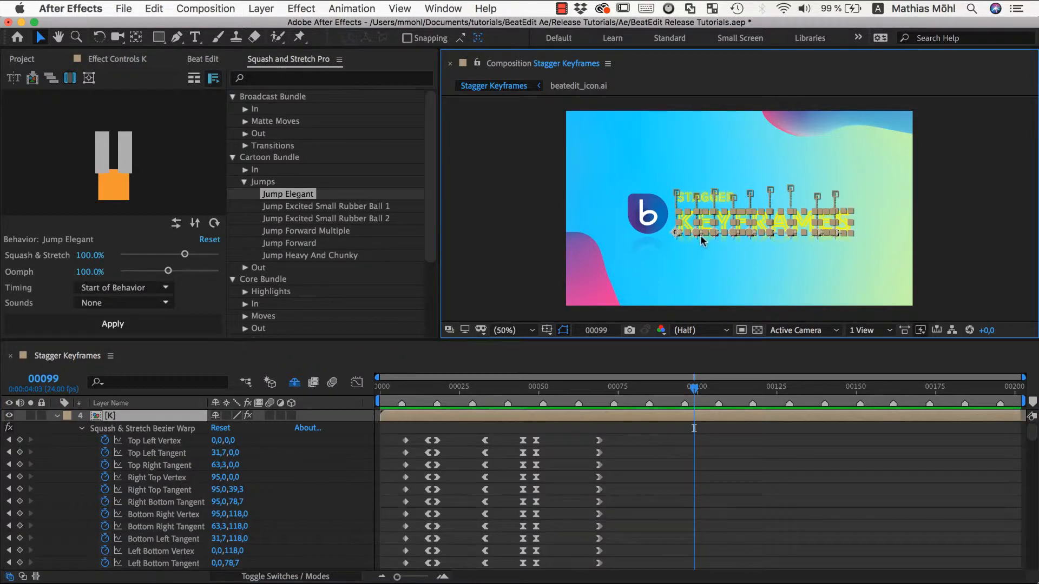
- Return the time to the start, then rest it on the frame-18 beat marker with the letter keyframes in view
{"action": "left_click", "coordinate": [474, 386]}
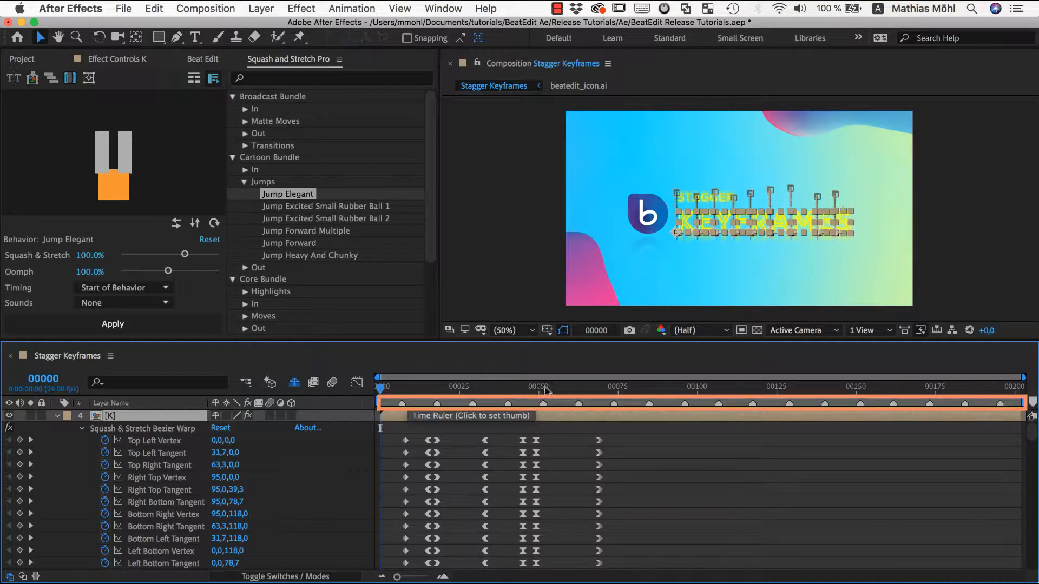
{"action": "mouse_move", "coordinate": [394, 390]}
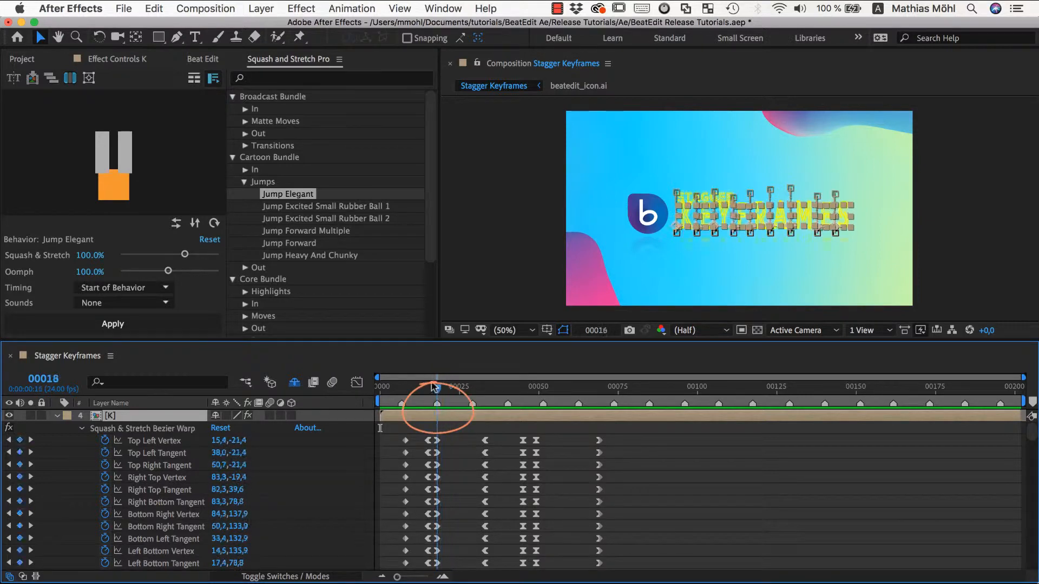
{"action": "left_click", "coordinate": [437, 386]}
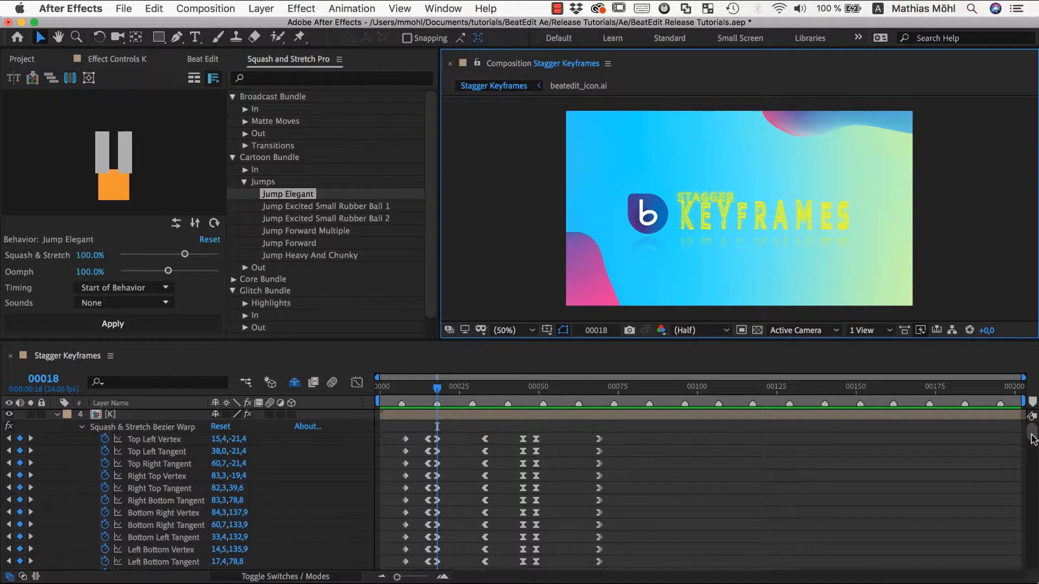
{"action": "scroll", "scroll_direction": "down", "scroll_amount": 3}
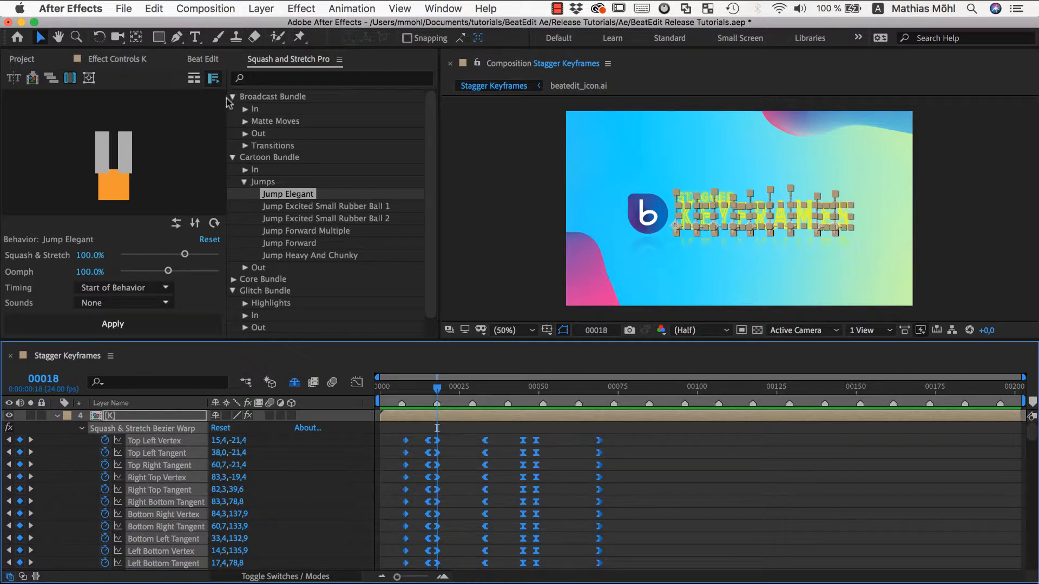
- Switch to the BeatEdit panel and put the current time back on the first marker at frame 18
{"action": "left_click", "coordinate": [203, 59]}
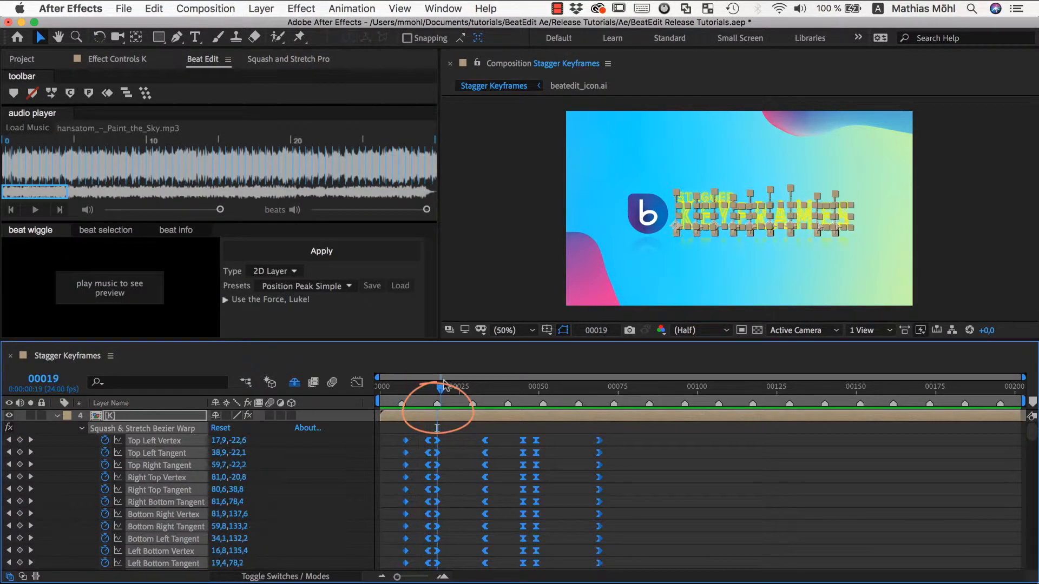
{"action": "left_click", "coordinate": [438, 386]}
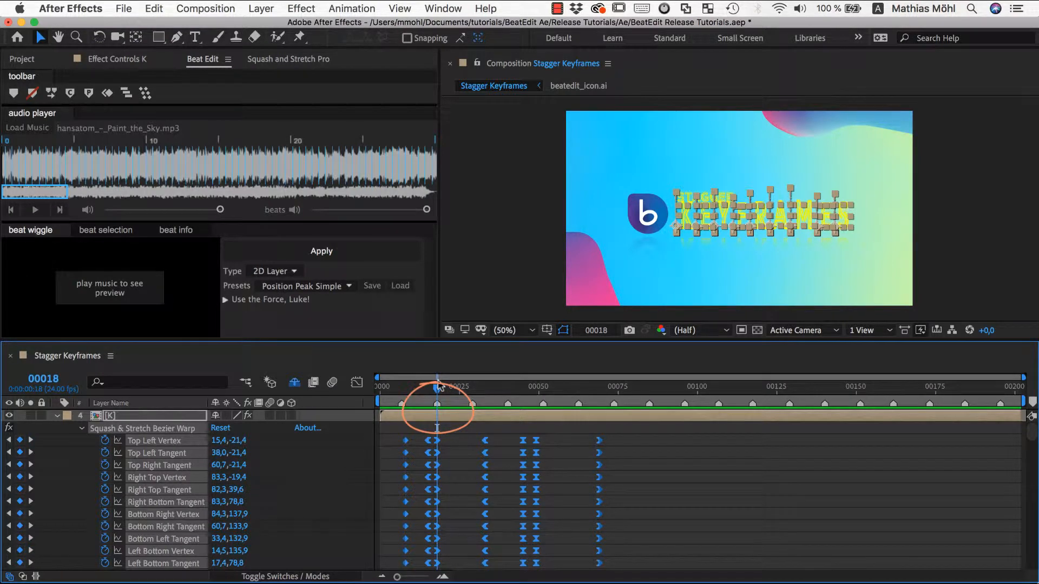
{"action": "mouse_move", "coordinate": [438, 386]}
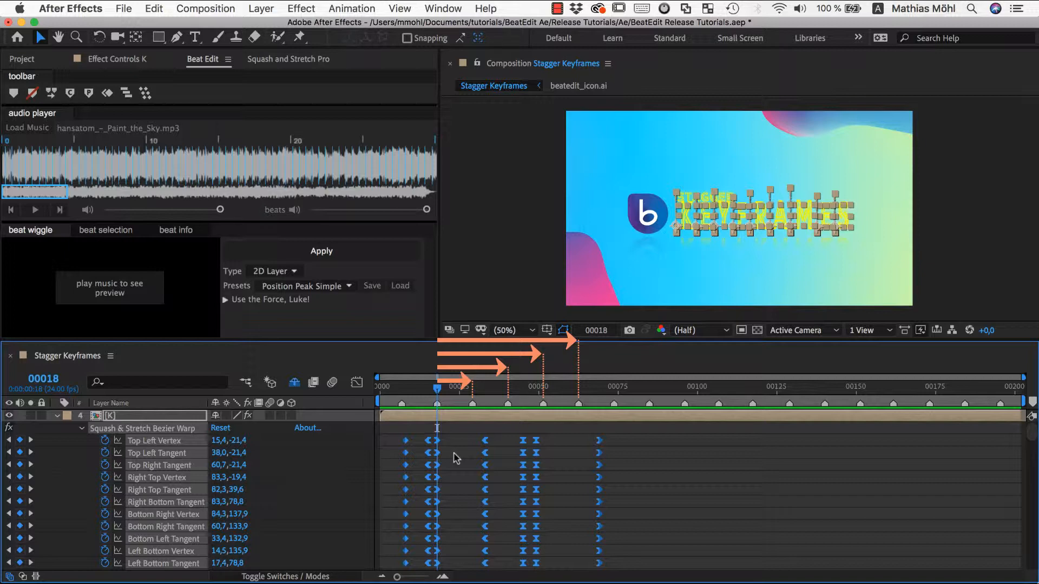
{"action": "mouse_move", "coordinate": [188, 127]}
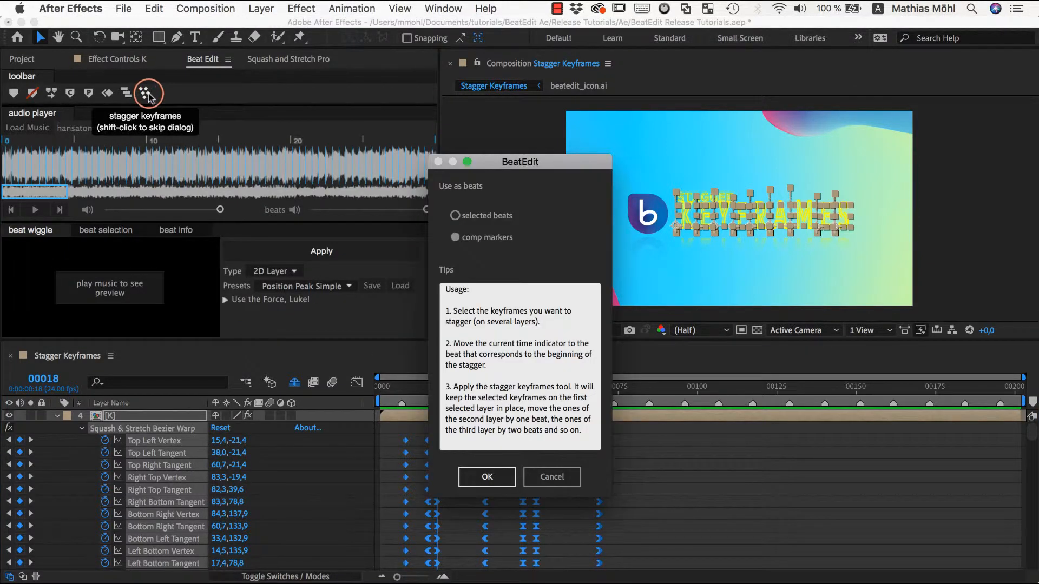
{"action": "mouse_move", "coordinate": [478, 246]}
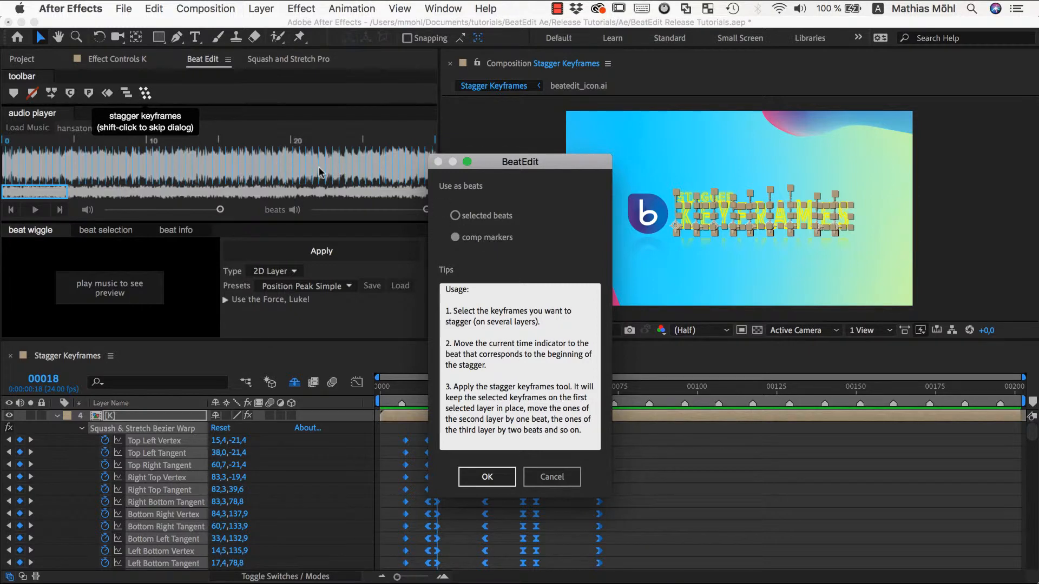
{"action": "mouse_move", "coordinate": [819, 416]}
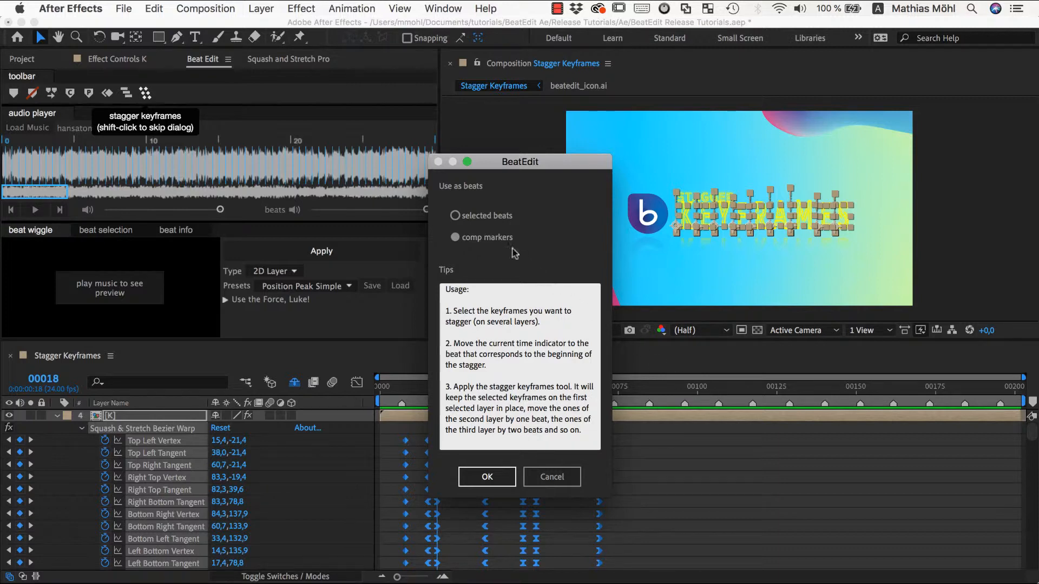
- Confirm staggering the letters' keyframes onto the composition markers
{"action": "left_click", "coordinate": [487, 476]}
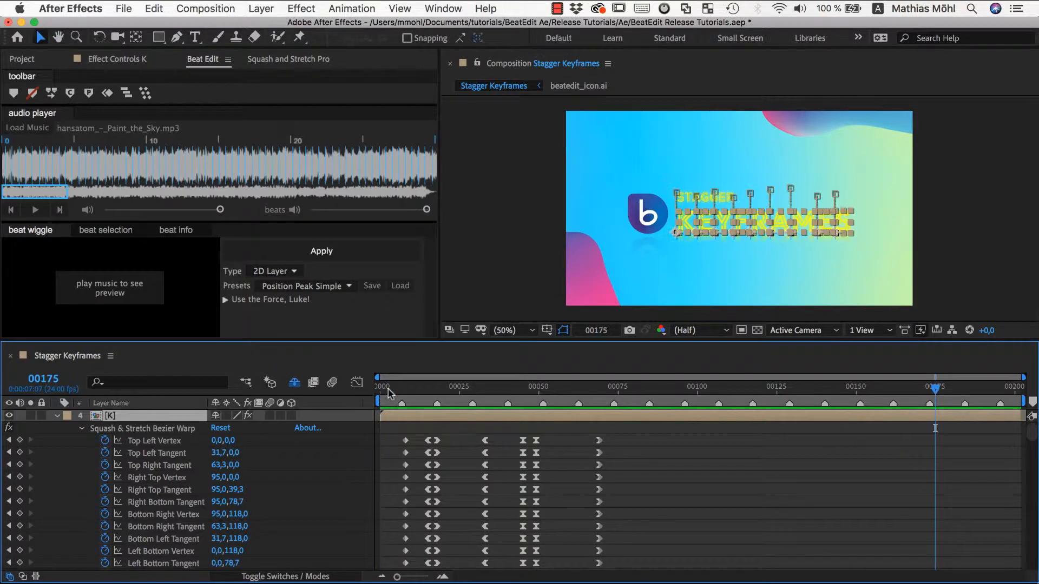
{"action": "left_click", "coordinate": [384, 387]}
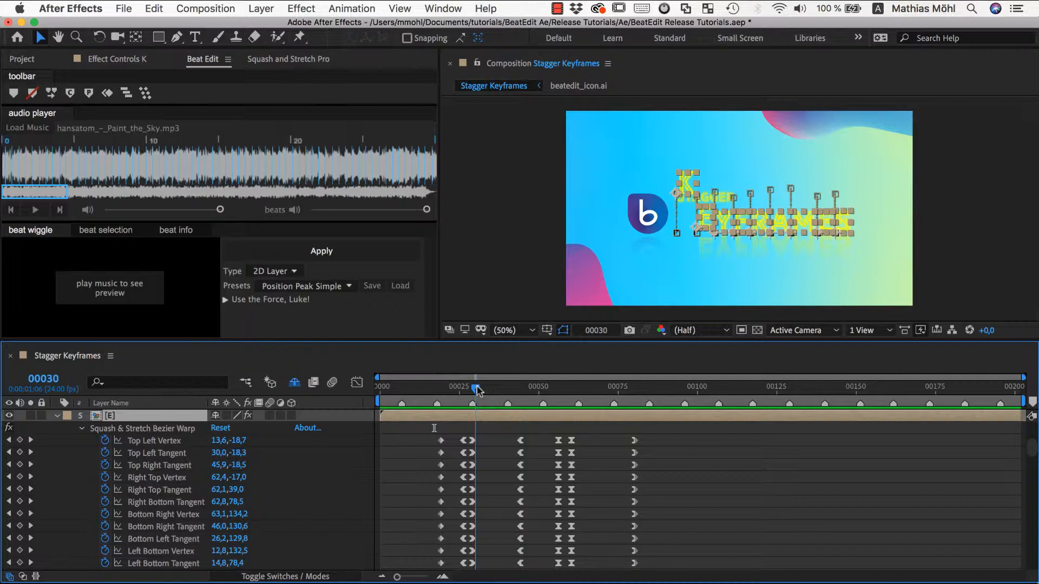
{"action": "left_click", "coordinate": [490, 387]}
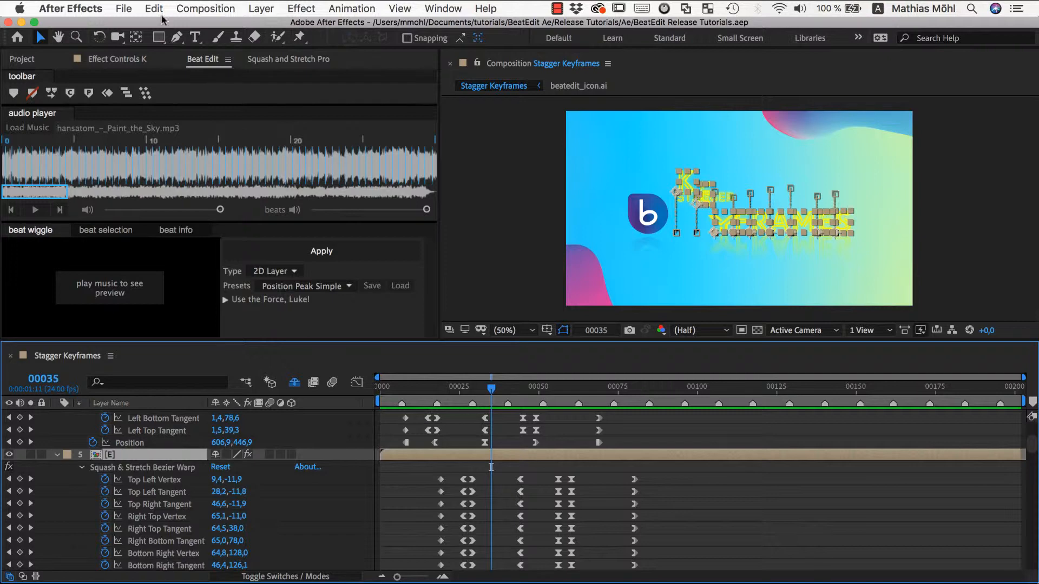
{"action": "left_click", "coordinate": [153, 8]}
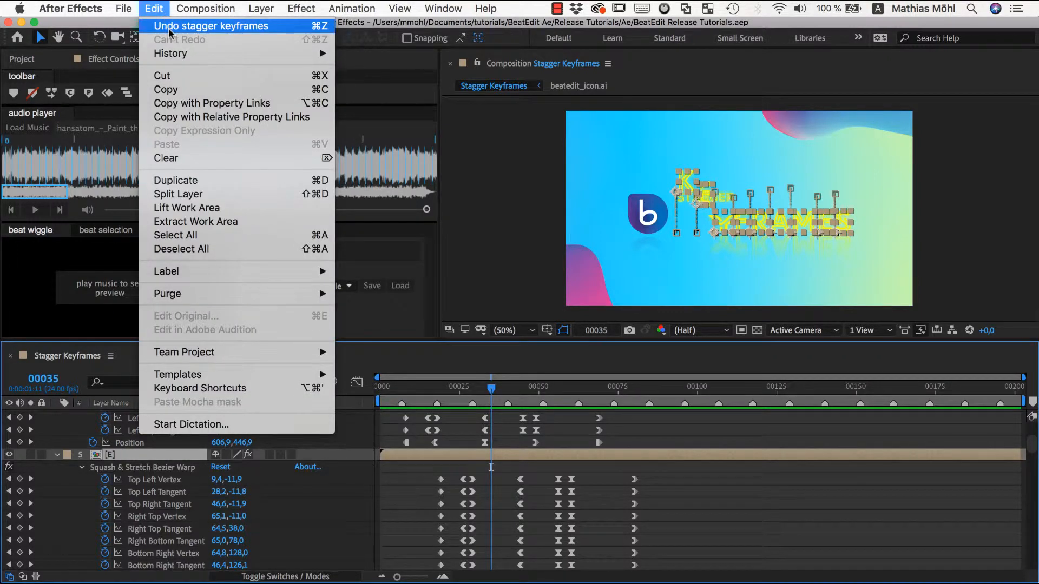
{"action": "left_click", "coordinate": [211, 26]}
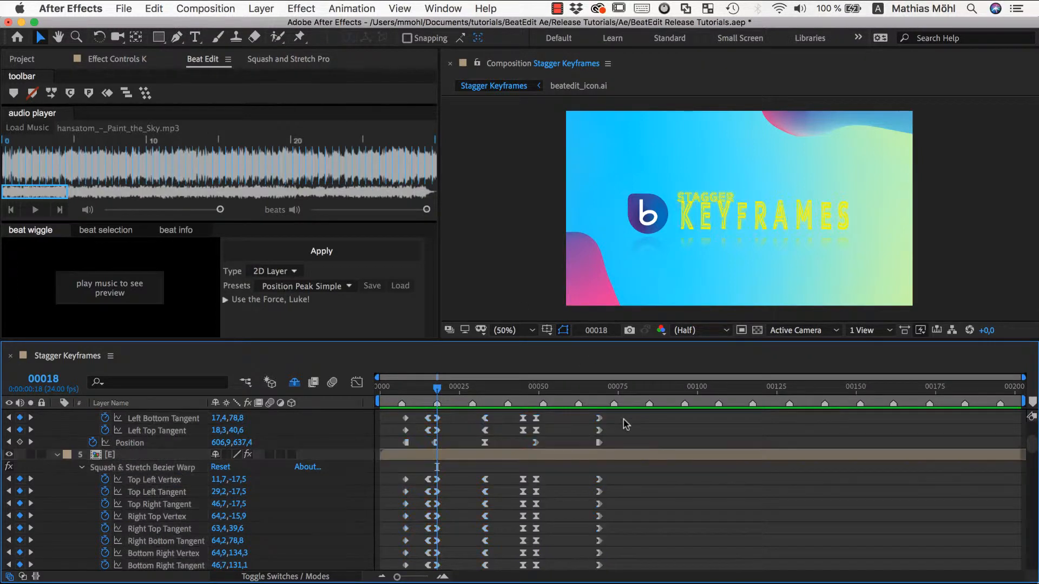
{"action": "mouse_move", "coordinate": [33, 93]}
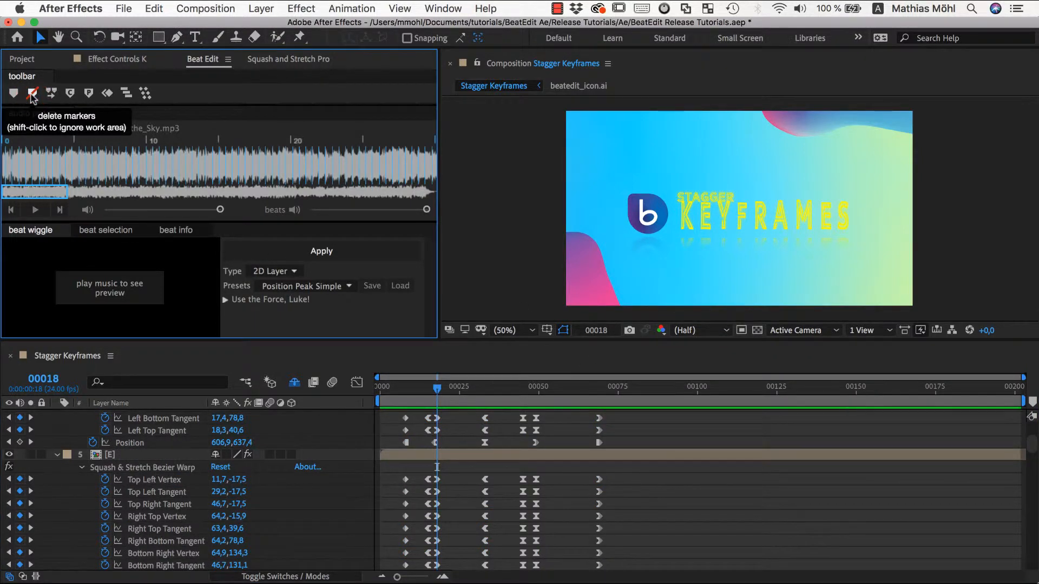
{"action": "mouse_move", "coordinate": [116, 233]}
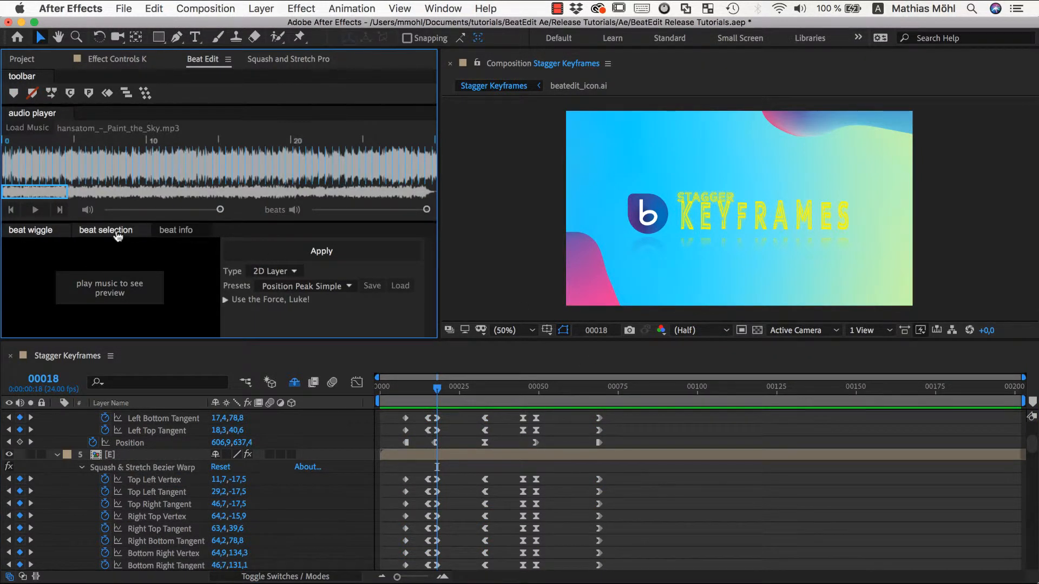
- Enable extra markers between beats, raise the extra-beat amount, and stop the song playback
{"action": "left_click", "coordinate": [106, 230]}
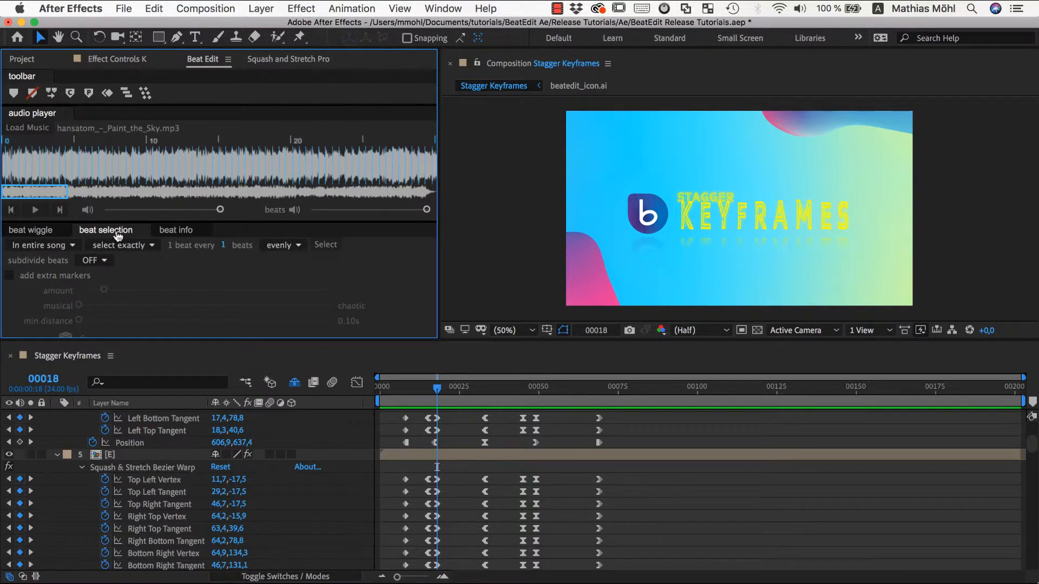
{"action": "left_click", "coordinate": [10, 275]}
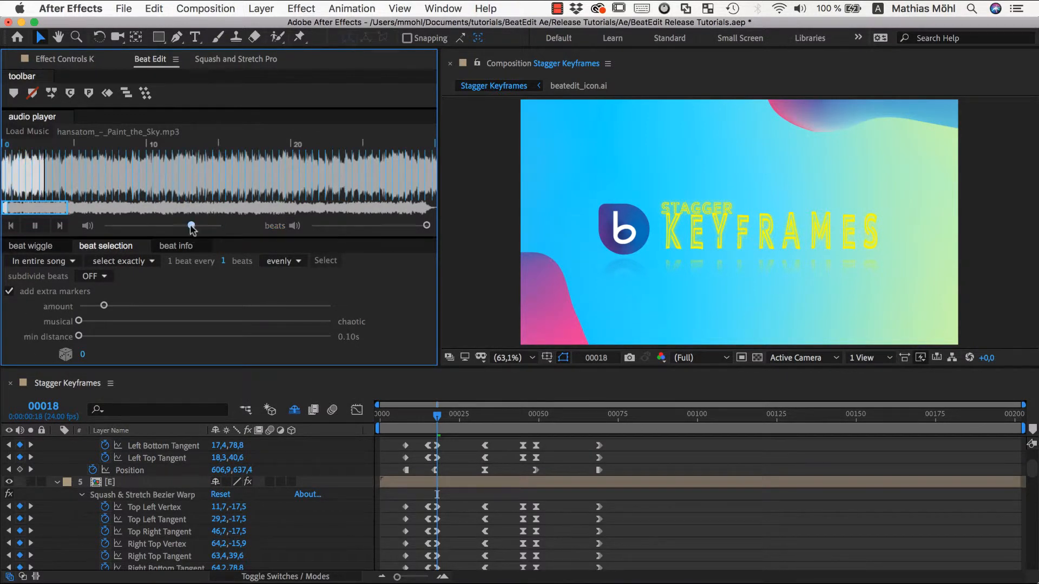
{"action": "left_click_drag", "start_coordinate": [191, 226], "coordinate": [132, 226]}
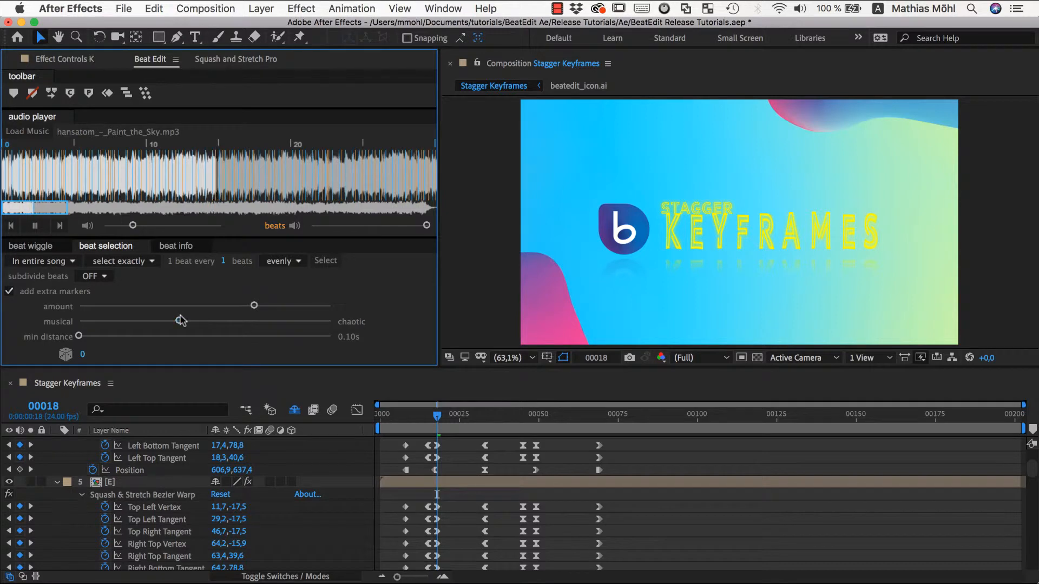
{"action": "left_click", "coordinate": [9, 226]}
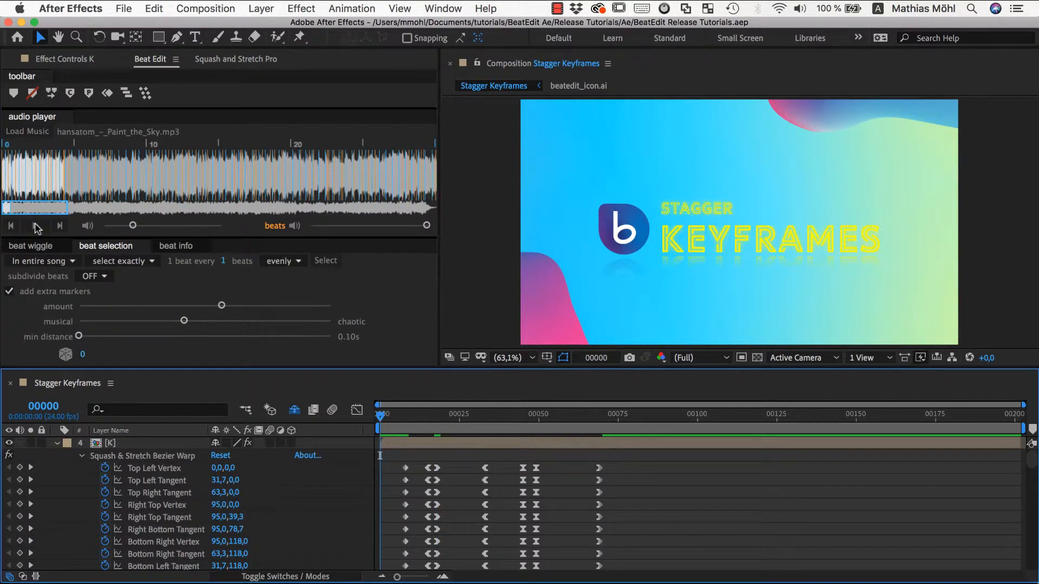
{"action": "mouse_move", "coordinate": [13, 92]}
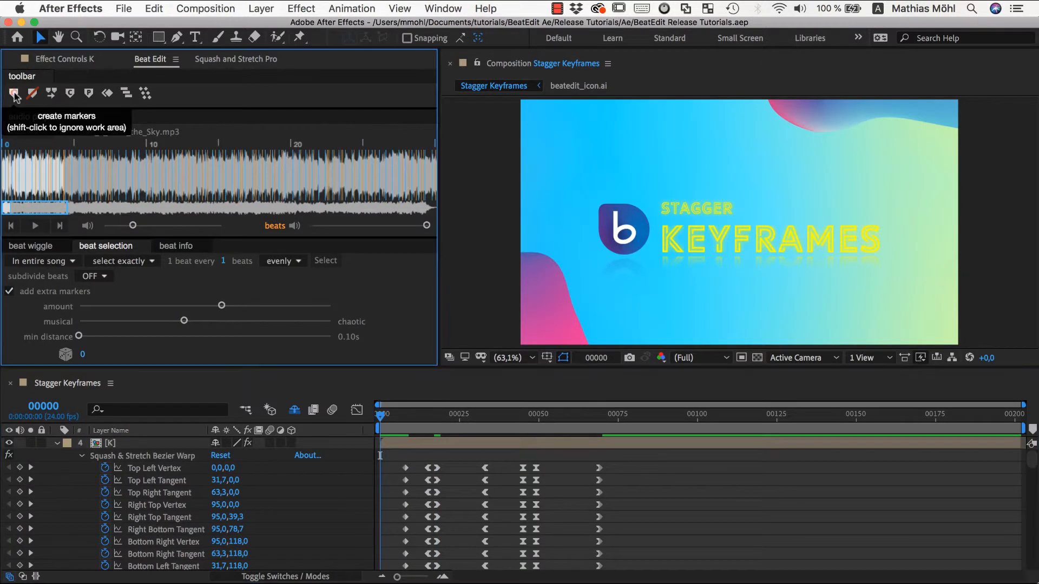
- Create composition markers at all the selected irregular beats
{"action": "left_click", "coordinate": [13, 93]}
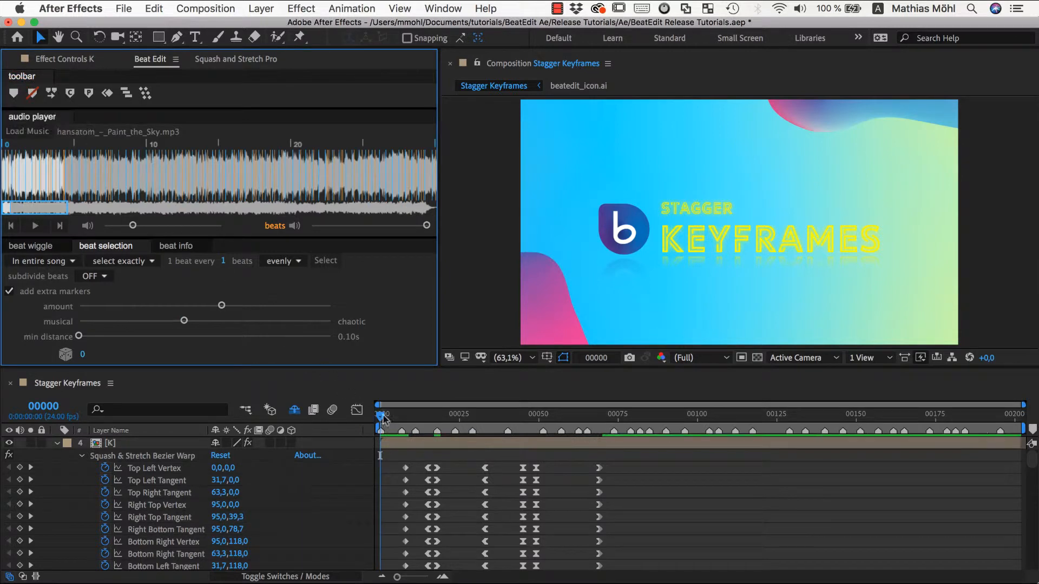
{"action": "mouse_move", "coordinate": [396, 458]}
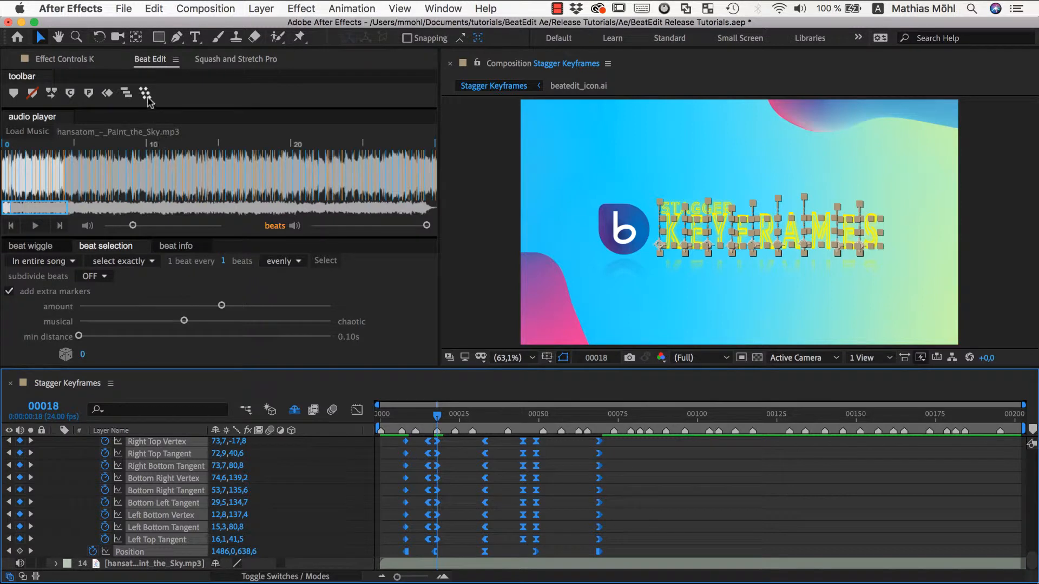
- Stagger the selected keyframes using comp markers as beats, preview the result and stop playback
{"action": "left_click", "coordinate": [145, 92]}
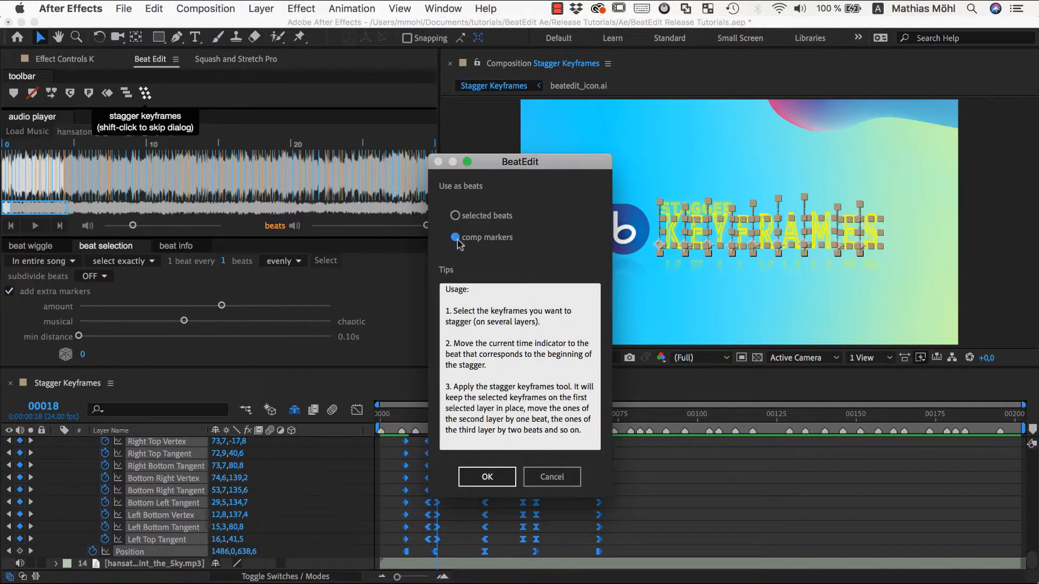
{"action": "left_click", "coordinate": [487, 477]}
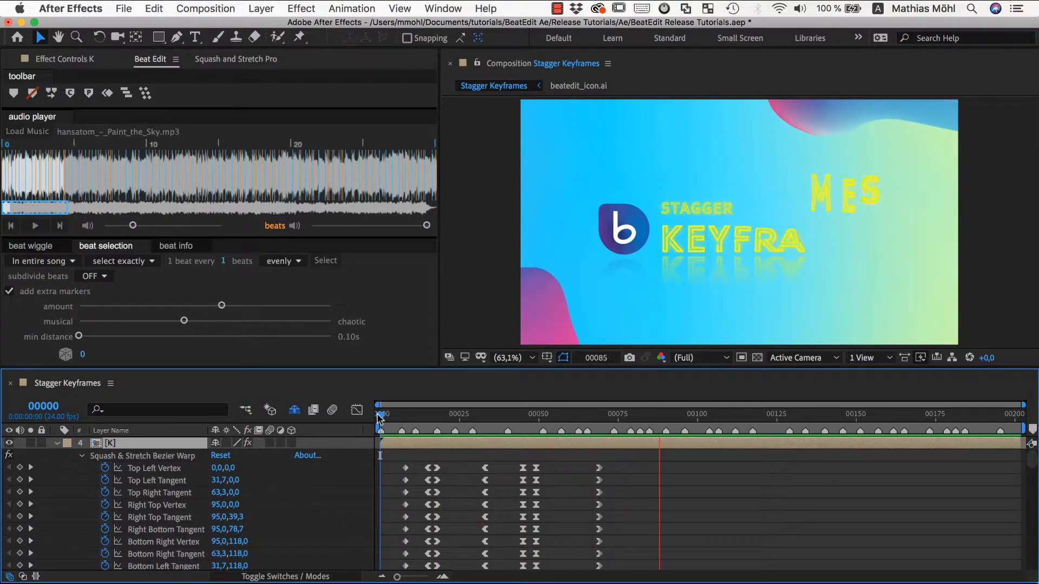
{"action": "left_click", "coordinate": [380, 407]}
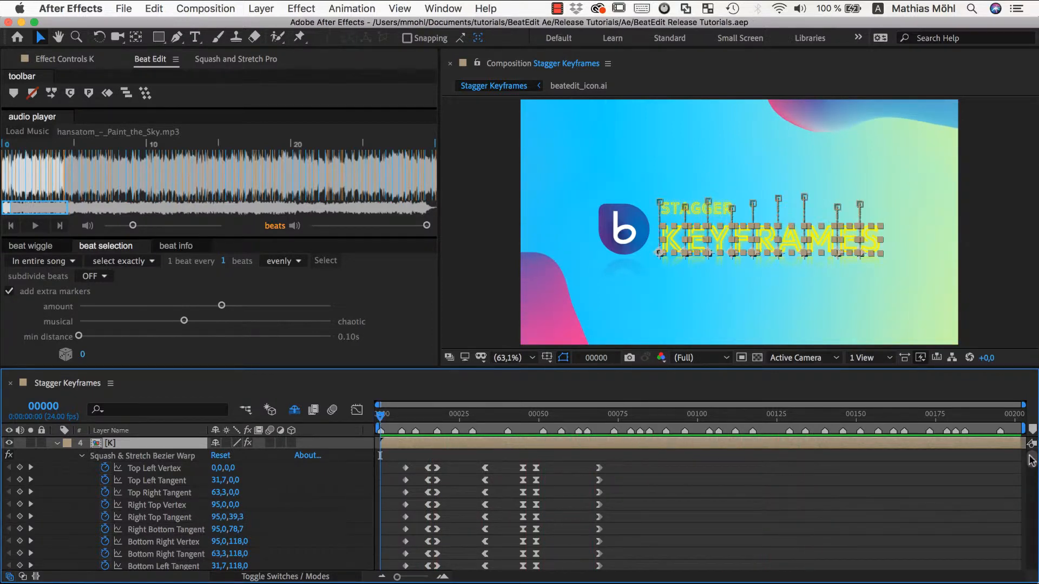
{"action": "scroll", "scroll_direction": "down", "scroll_amount": 3}
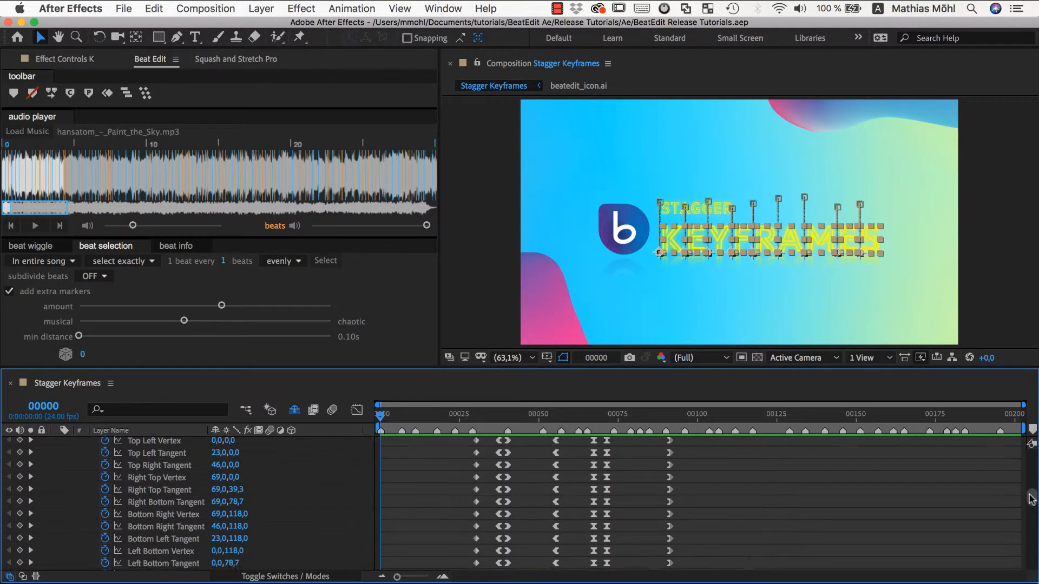
{"action": "scroll", "scroll_direction": "down", "scroll_amount": 3}
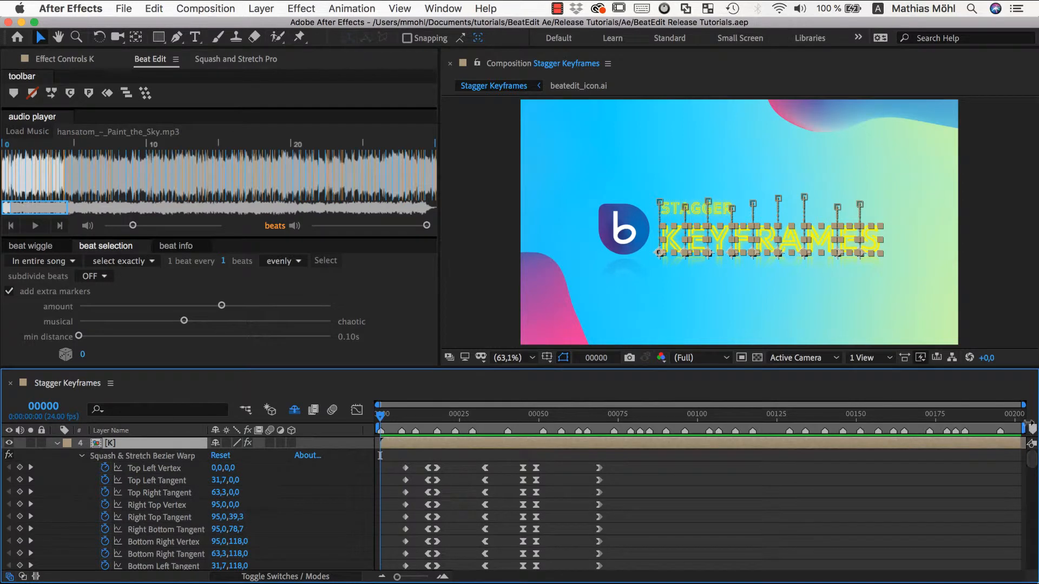
- Undo the previous stagger and bring the letter keyframes back into view
{"action": "left_click", "coordinate": [154, 8]}
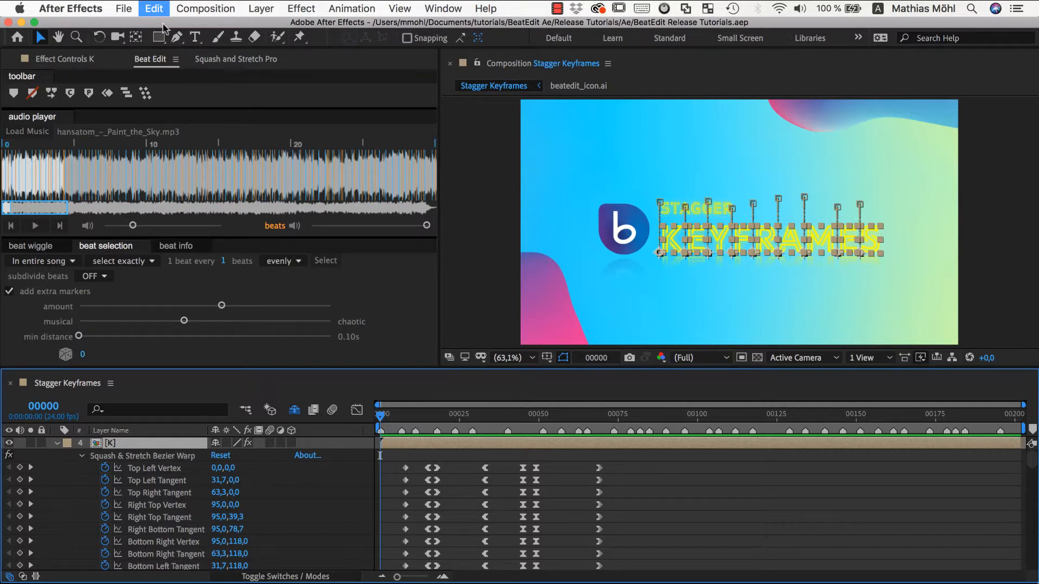
{"action": "left_click", "coordinate": [436, 414]}
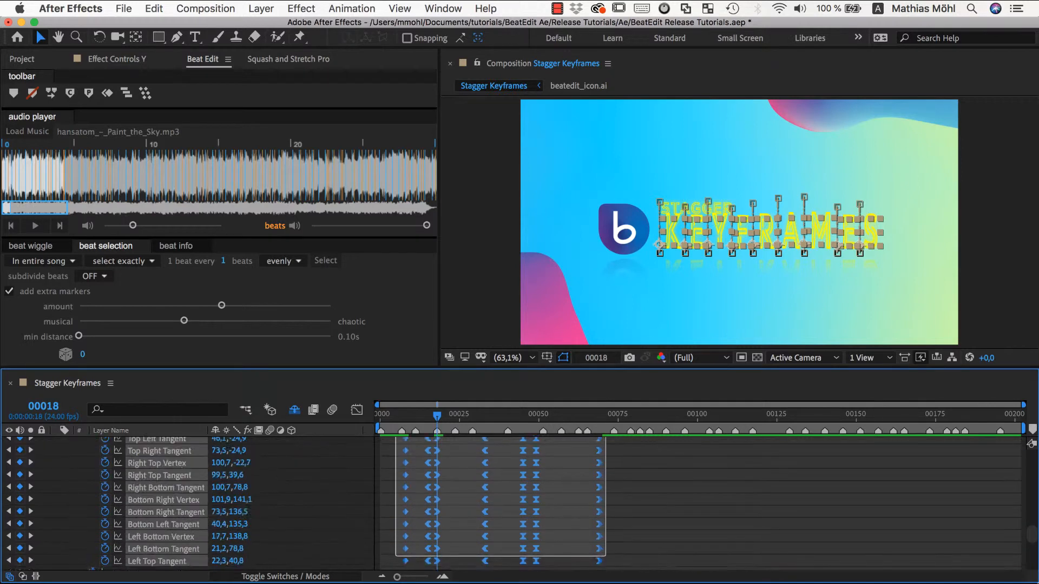
{"action": "scroll", "scroll_direction": "down", "scroll_amount": 3}
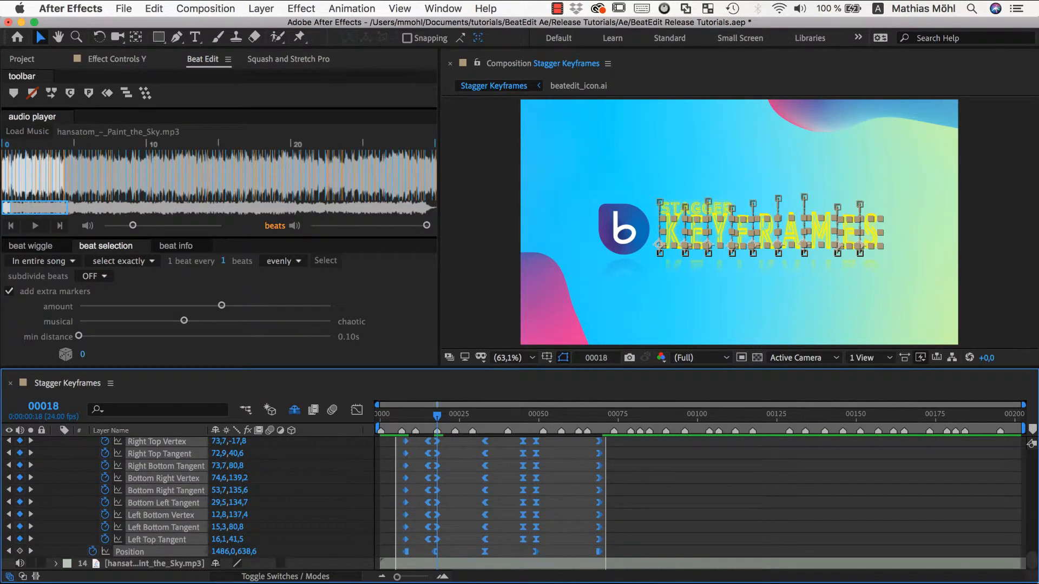
- Stagger the reselected keyframes onto the composition-marker beats again
{"action": "left_click", "coordinate": [145, 93]}
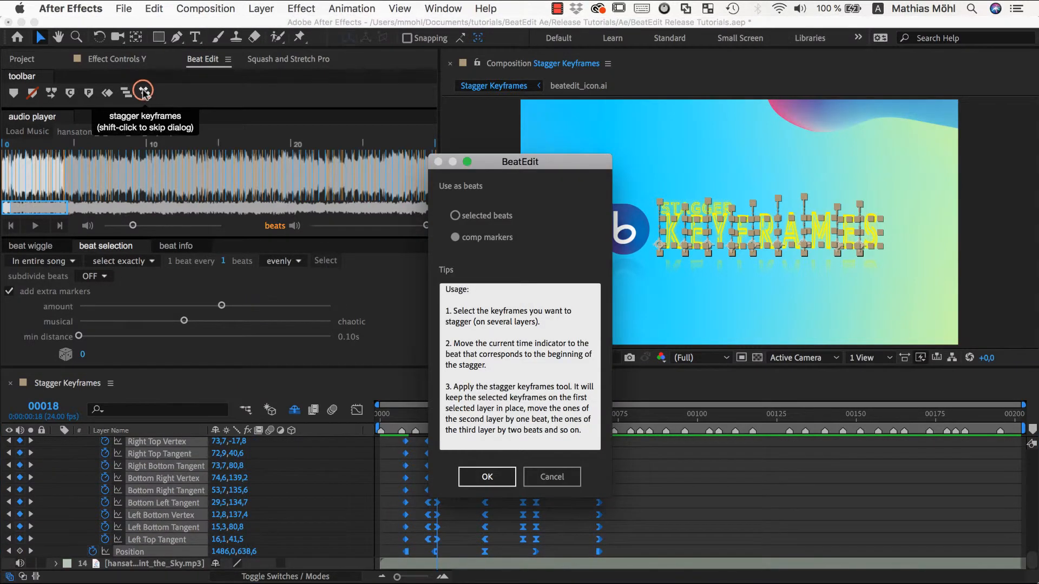
{"action": "left_click", "coordinate": [486, 476]}
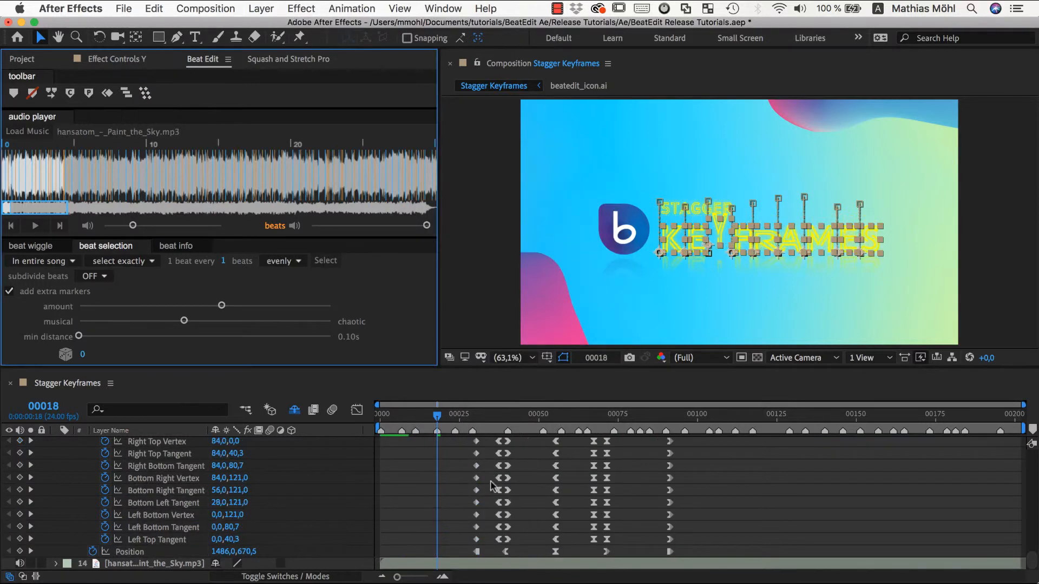
{"action": "scroll", "scroll_direction": "down", "scroll_amount": 3}
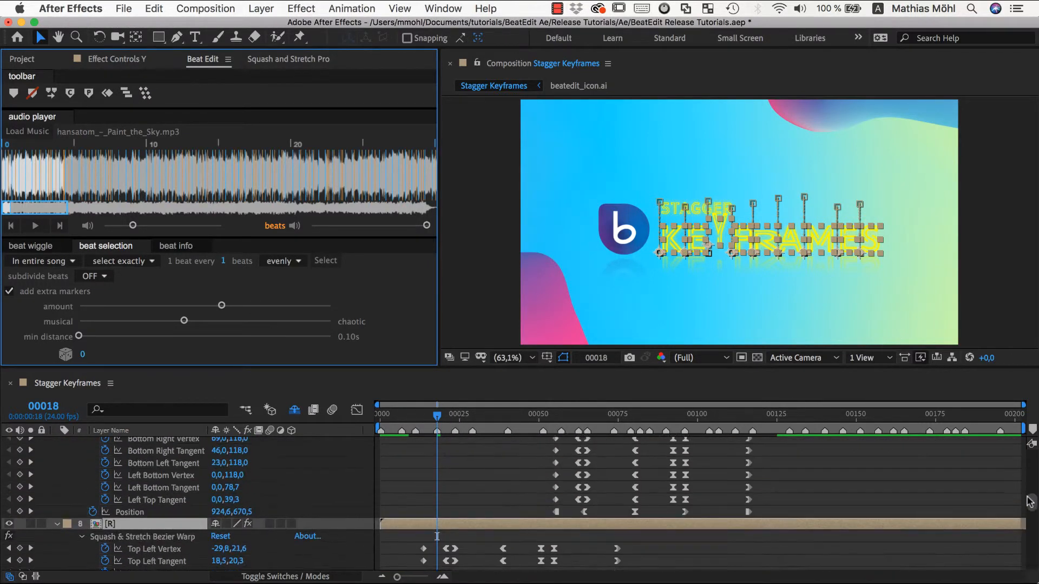